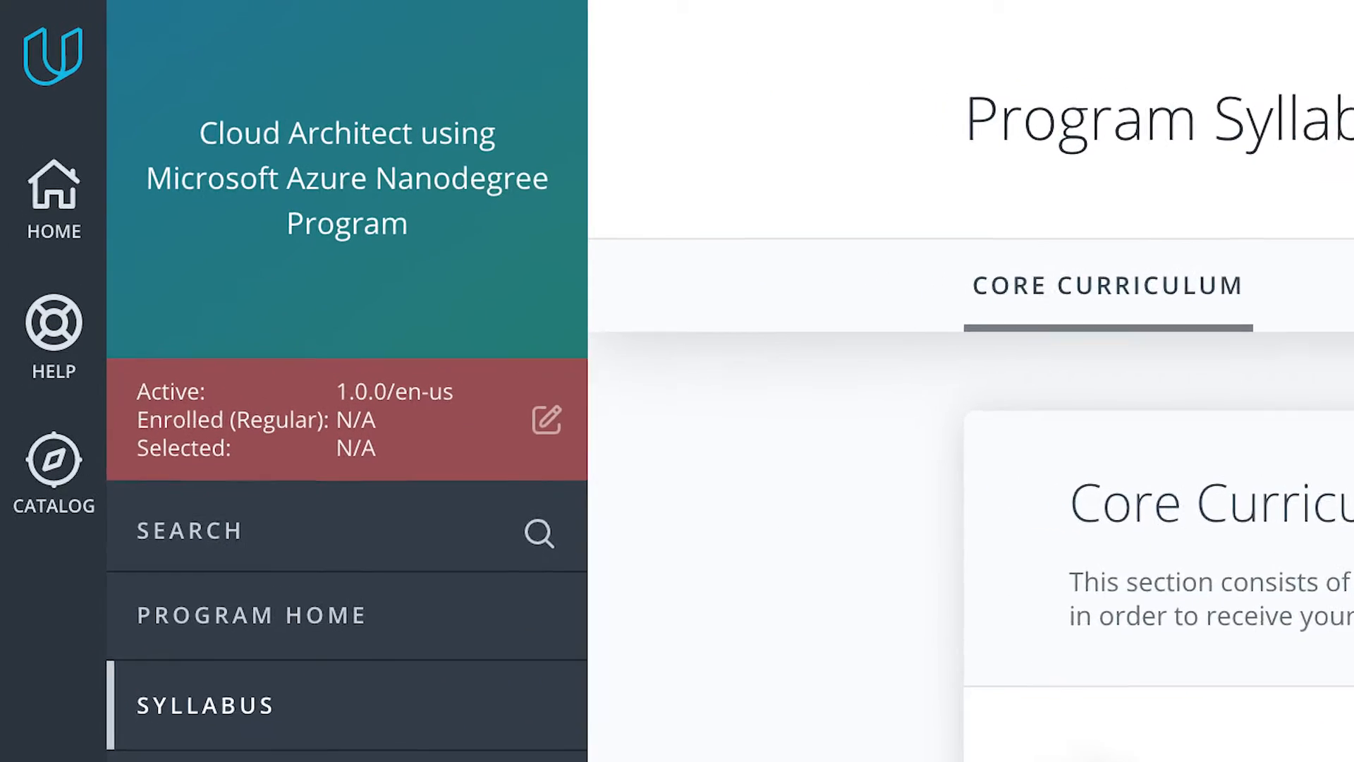
{"action": "scroll", "scroll_direction": "down", "scroll_amount": 3}
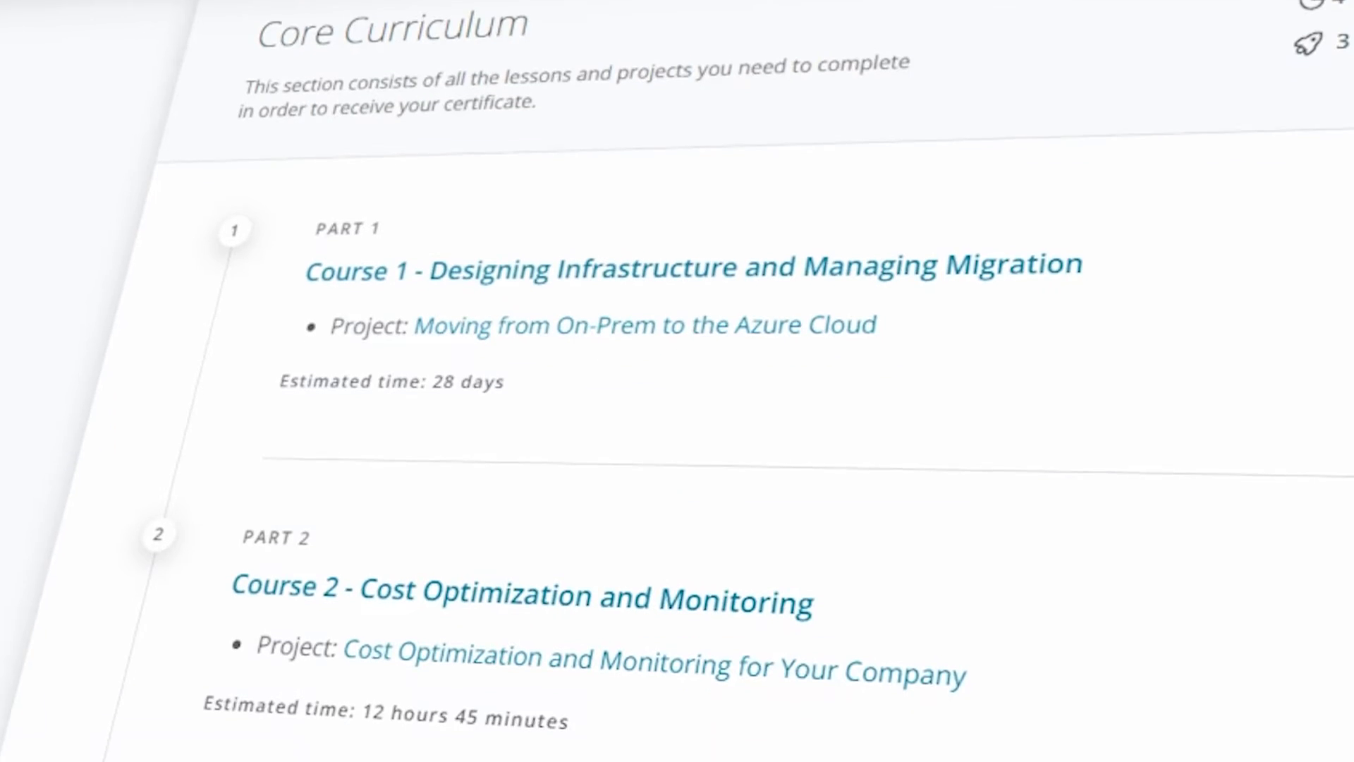
{"action": "scroll", "scroll_direction": "down", "scroll_amount": 3}
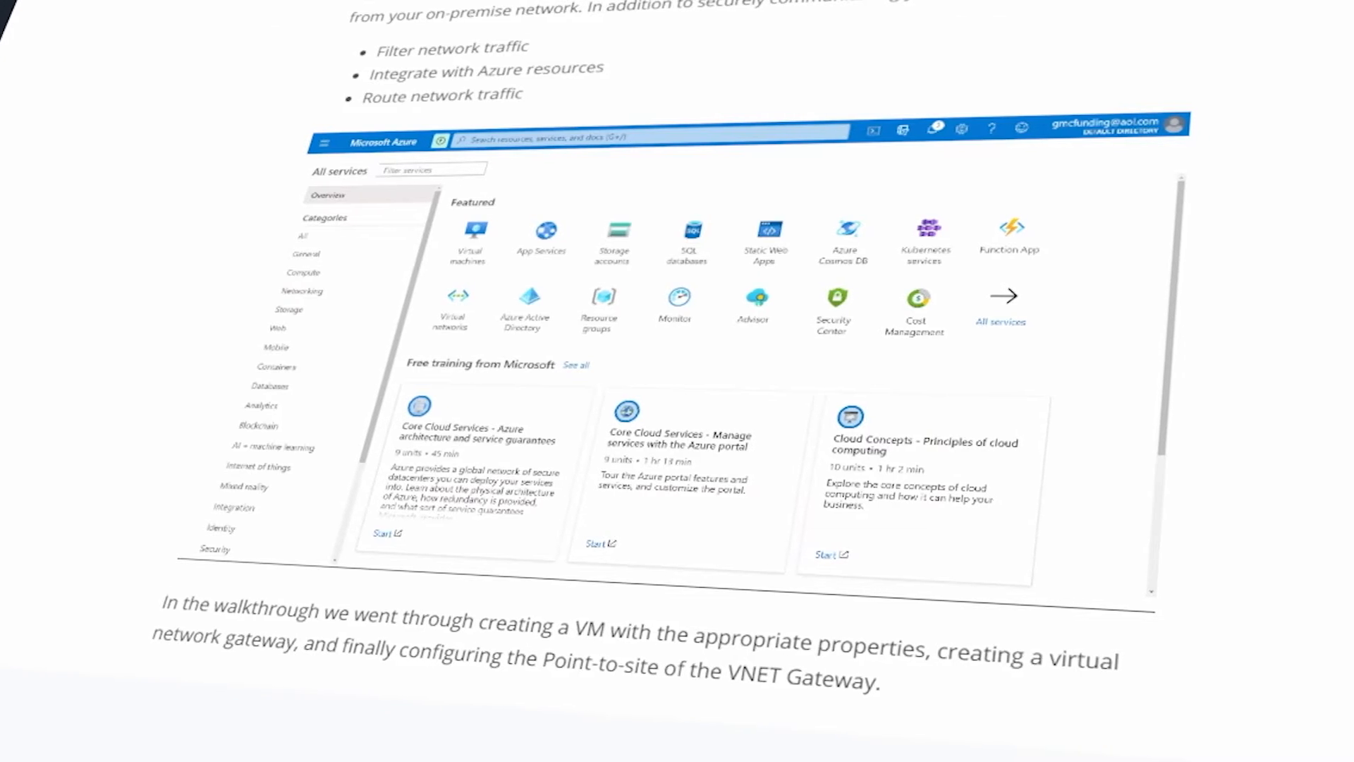
{"action": "type", "text": "virtual"}
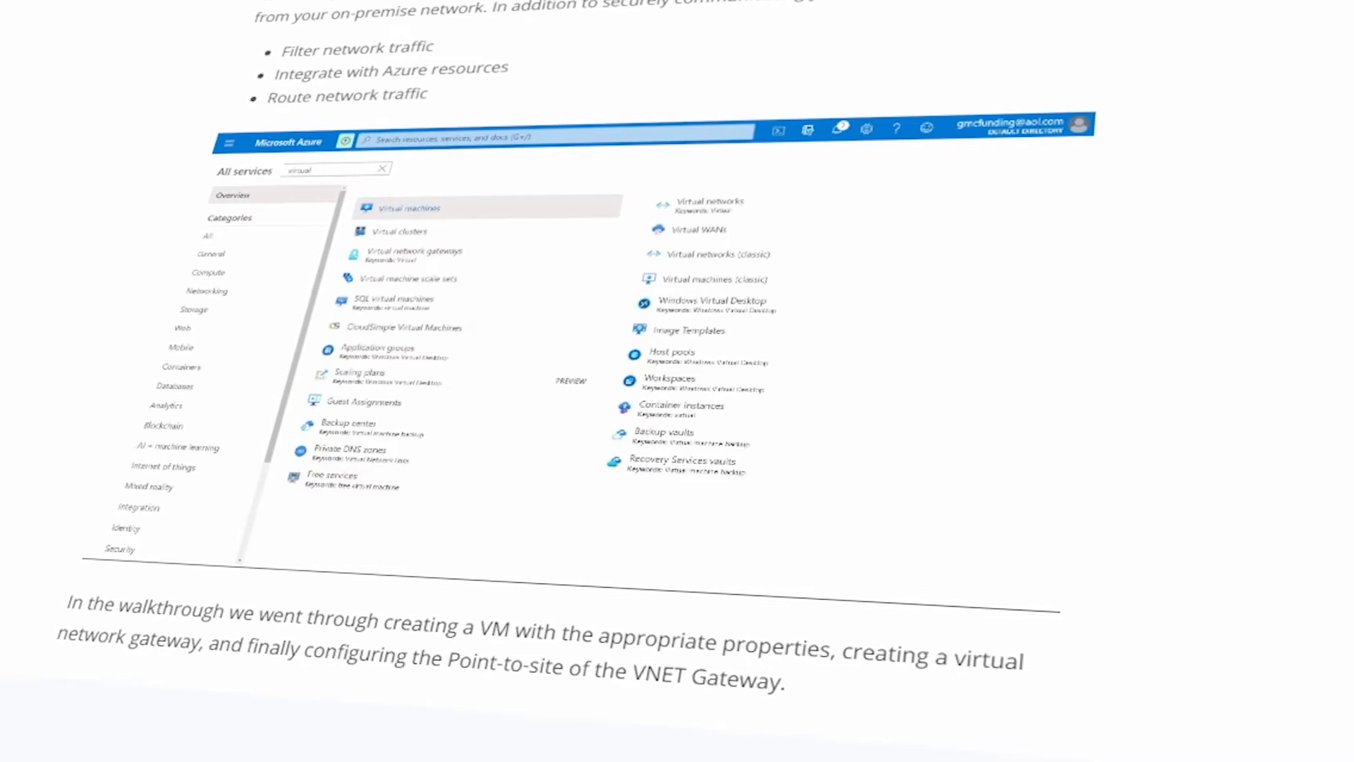